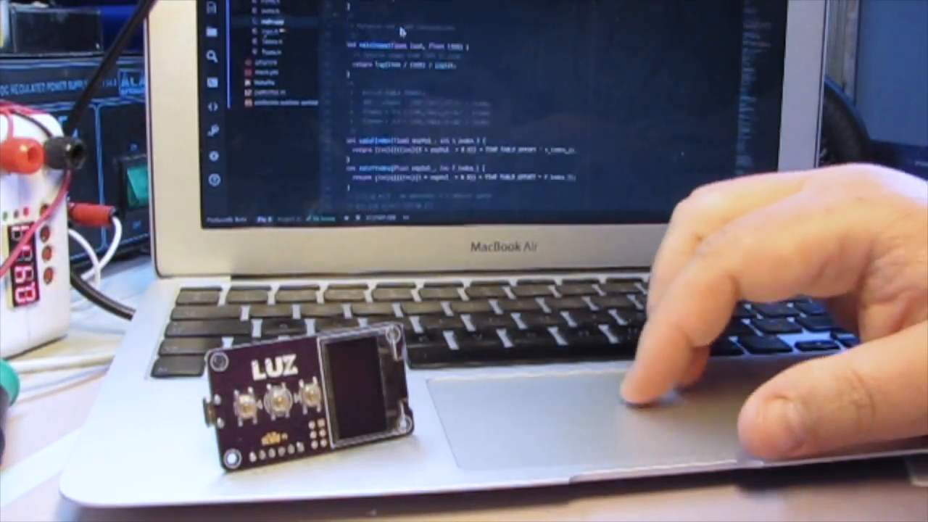
scroll(down, 3)
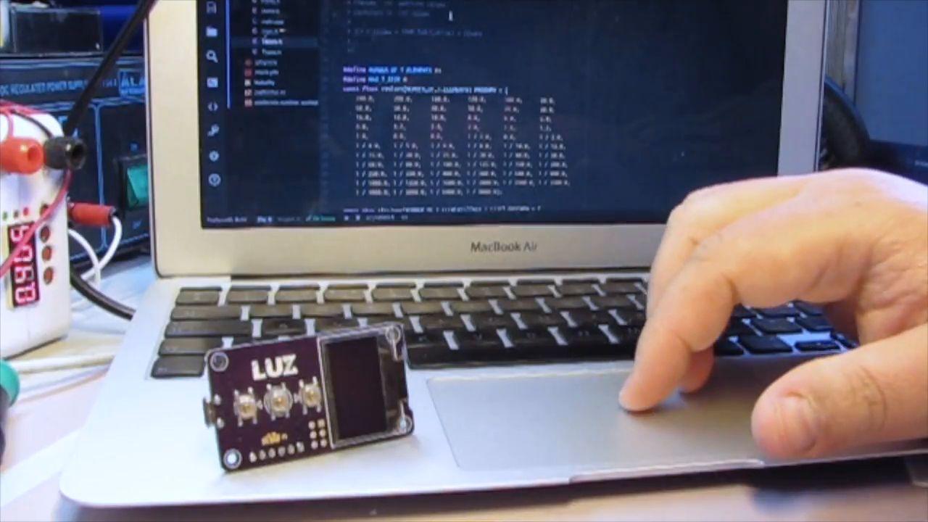
scroll(down, 3)
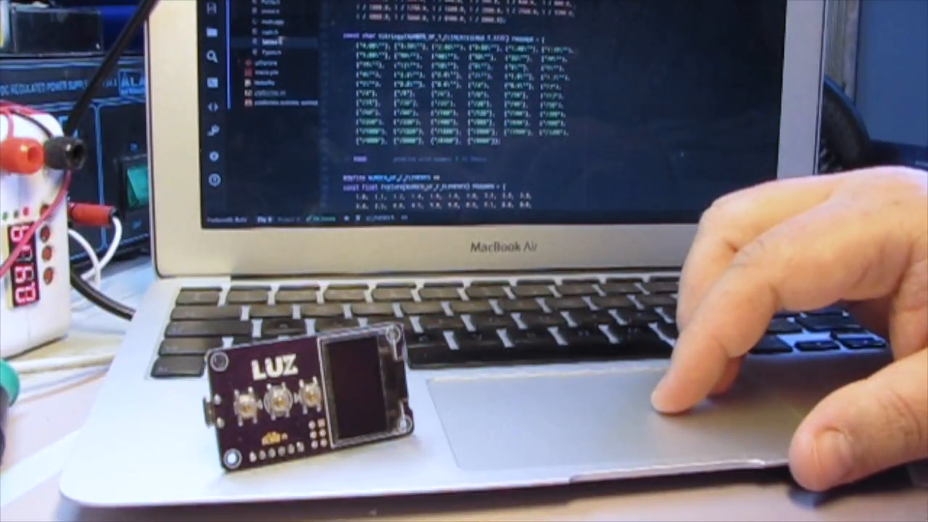
scroll(down, 3)
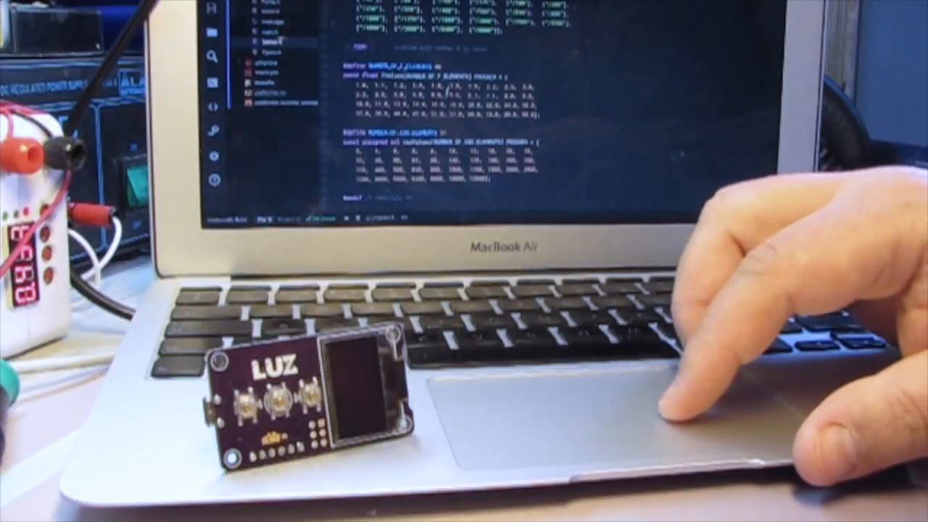